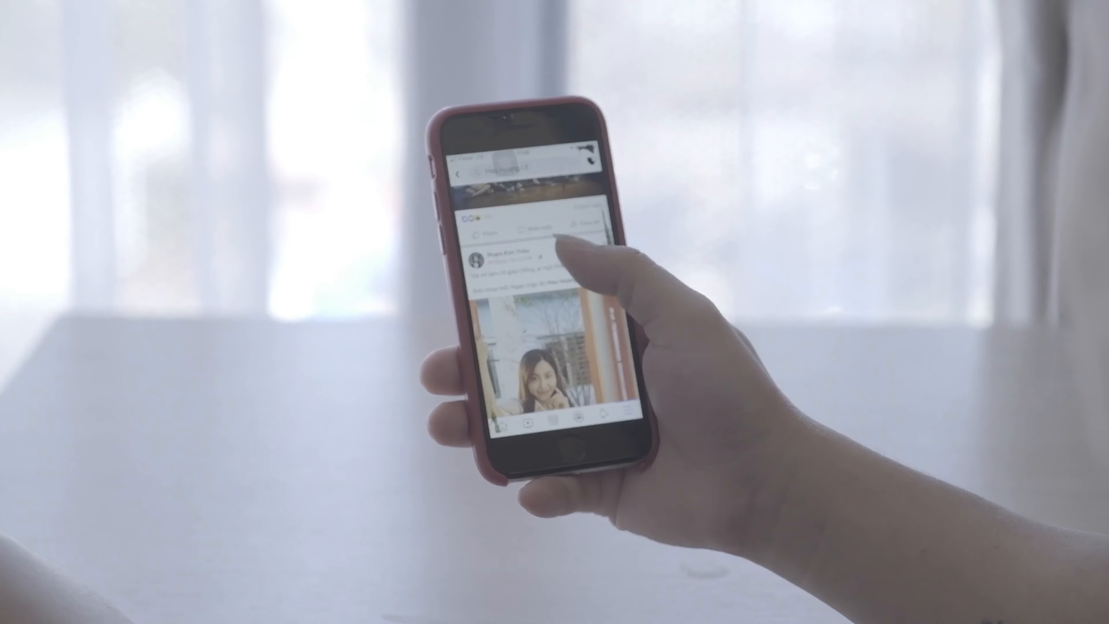
{"action": "scroll", "scroll_direction": "down", "scroll_amount": 3}
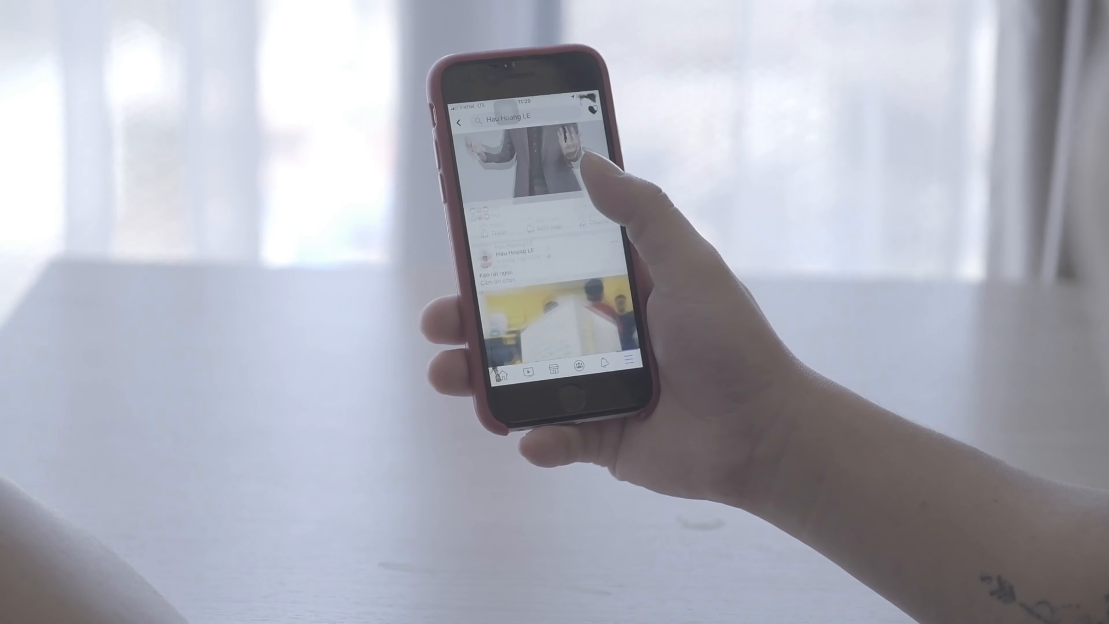
{"action": "scroll", "scroll_direction": "down", "scroll_amount": 3}
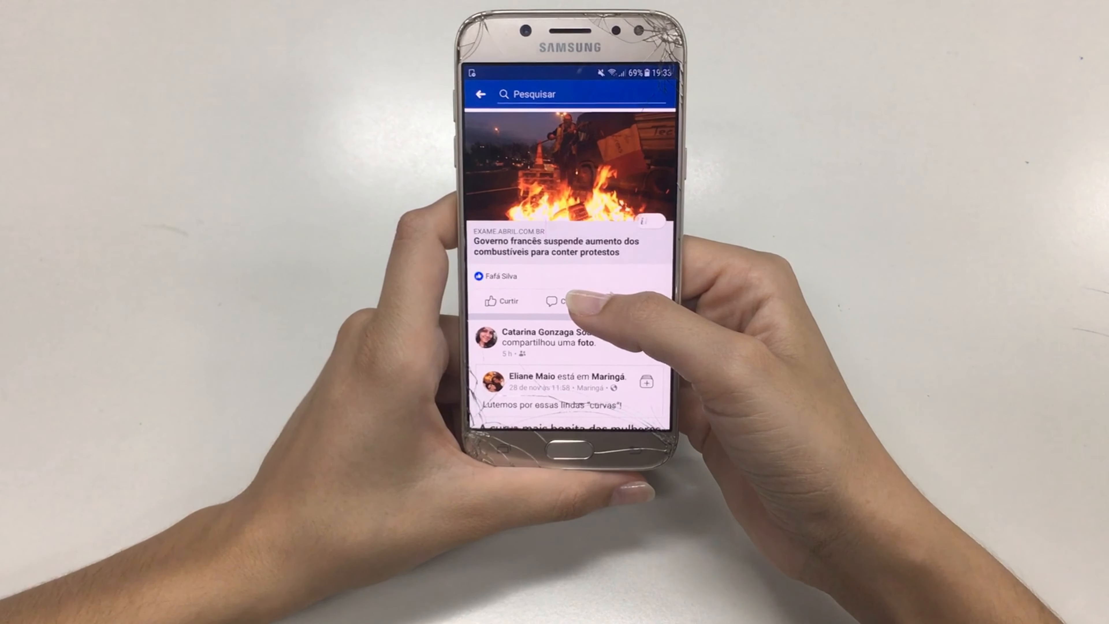
{"action": "scroll", "scroll_direction": "down", "scroll_amount": 3}
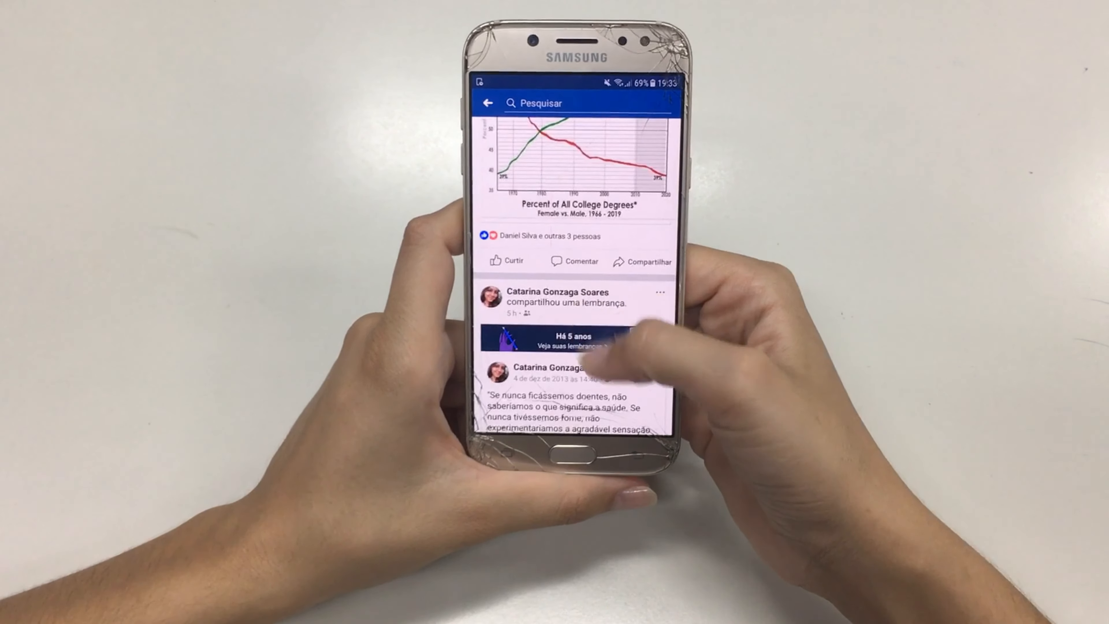
{"action": "scroll", "scroll_direction": "down", "scroll_amount": 3}
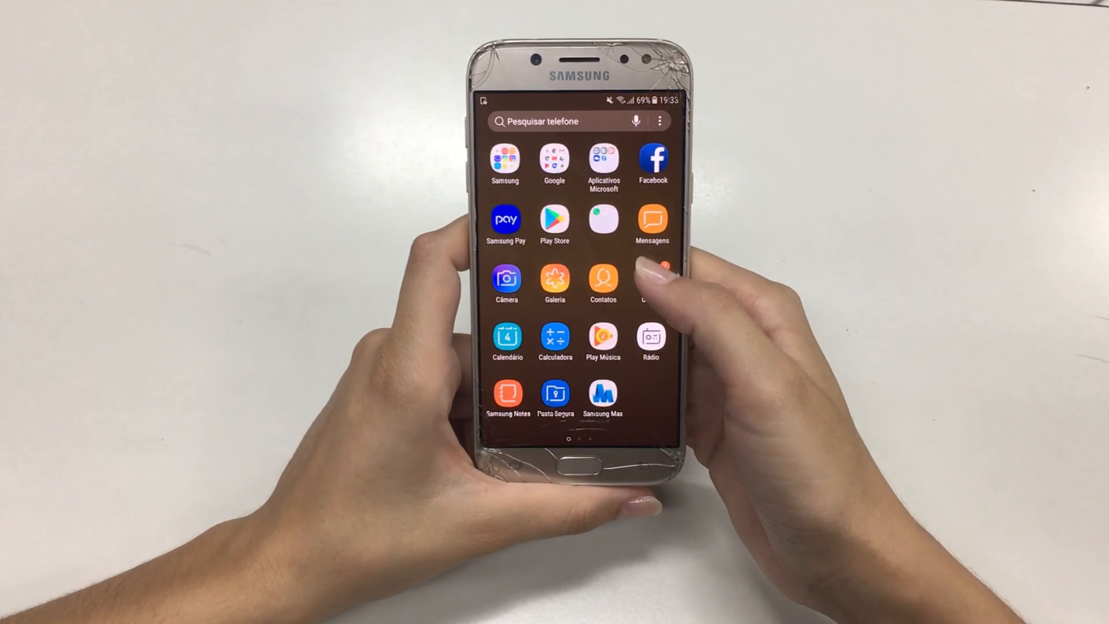
{"action": "scroll", "scroll_direction": "left", "scroll_amount": 3}
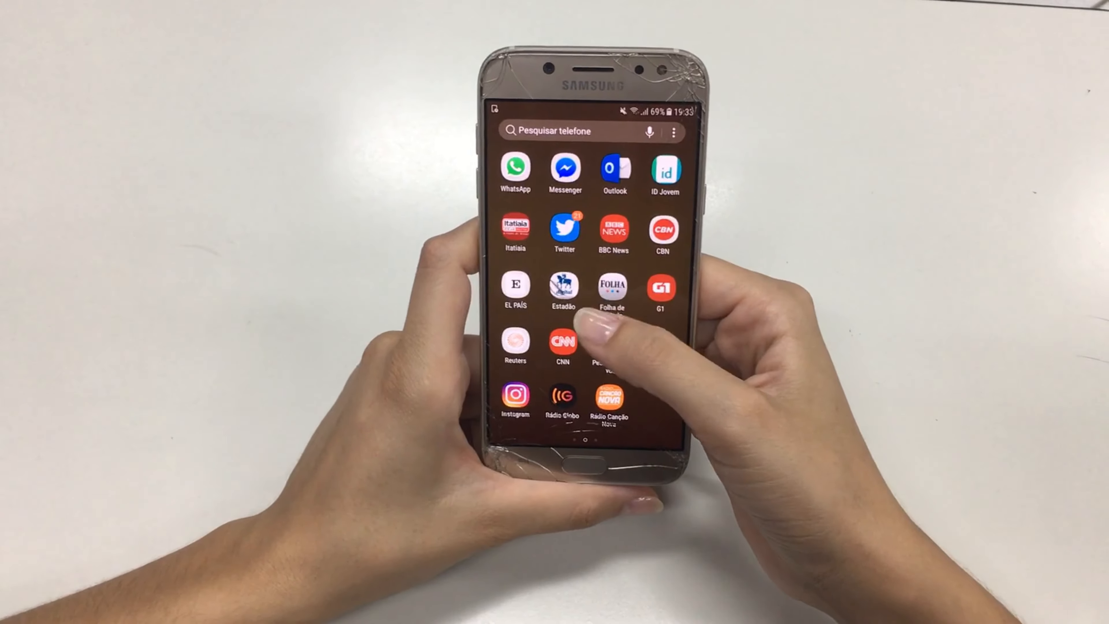
{"action": "left_click", "coordinate": [563, 228]}
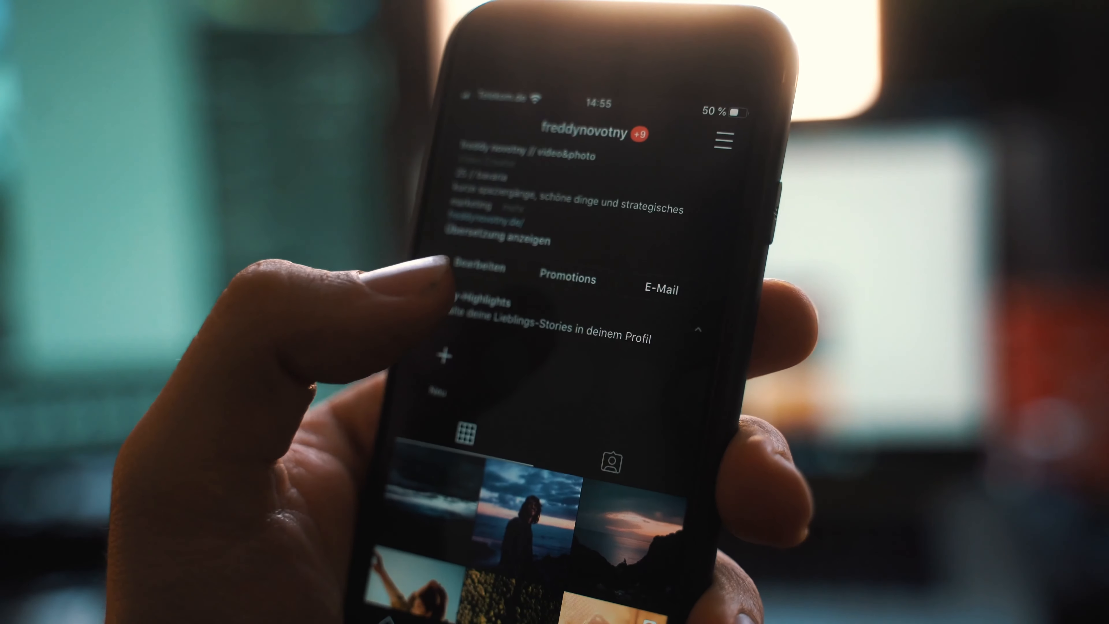
{"action": "scroll", "scroll_direction": "down", "scroll_amount": 3}
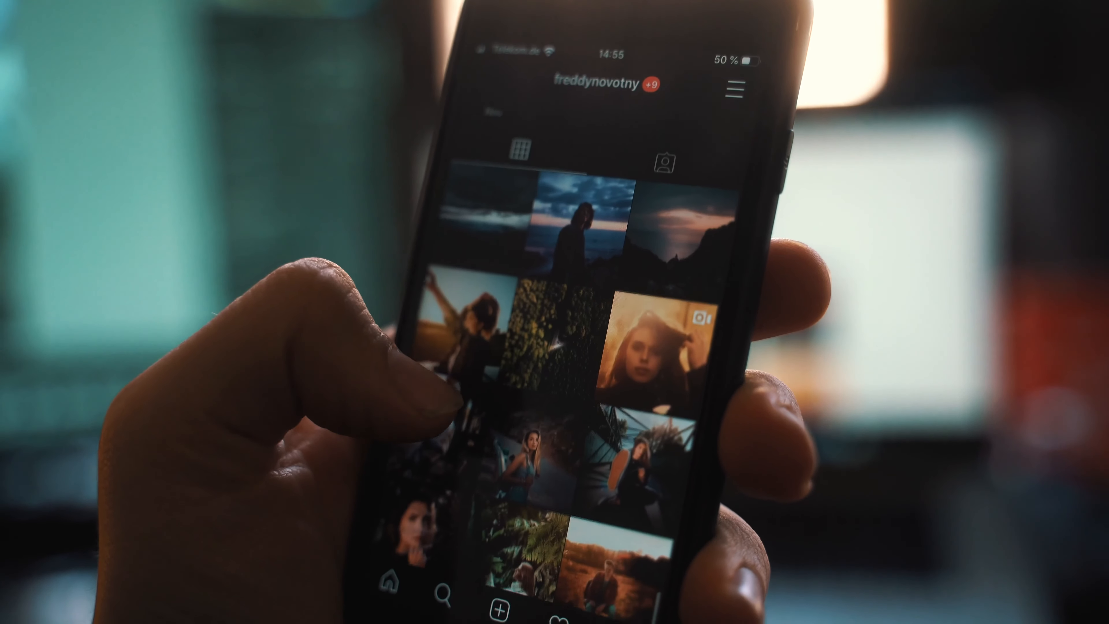
{"action": "scroll", "scroll_direction": "down", "scroll_amount": 3}
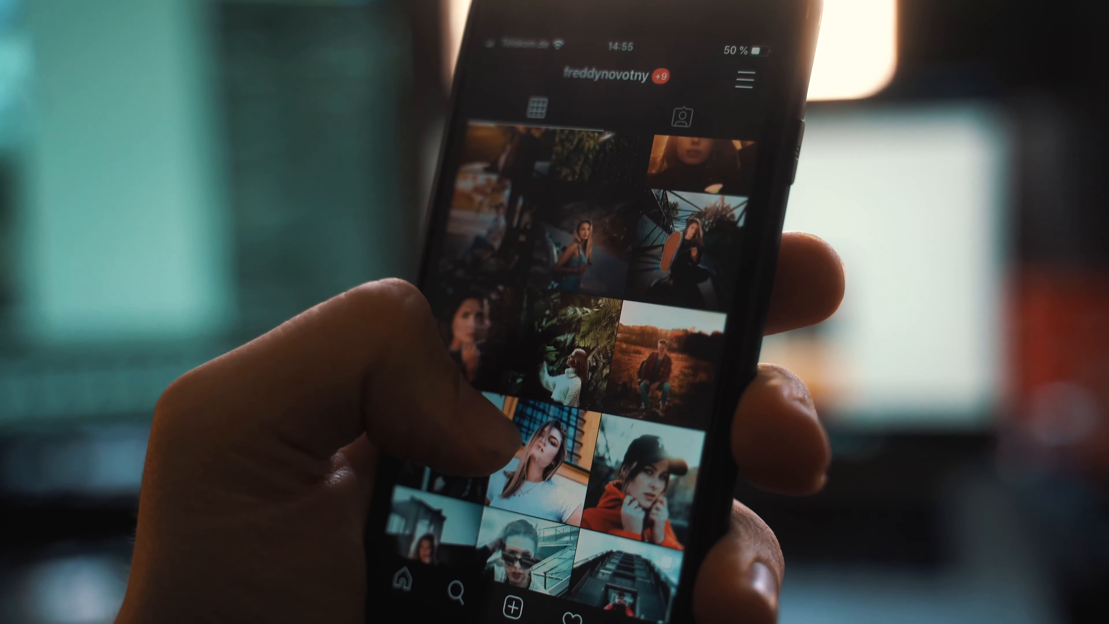
{"action": "scroll", "scroll_direction": "down", "scroll_amount": 3}
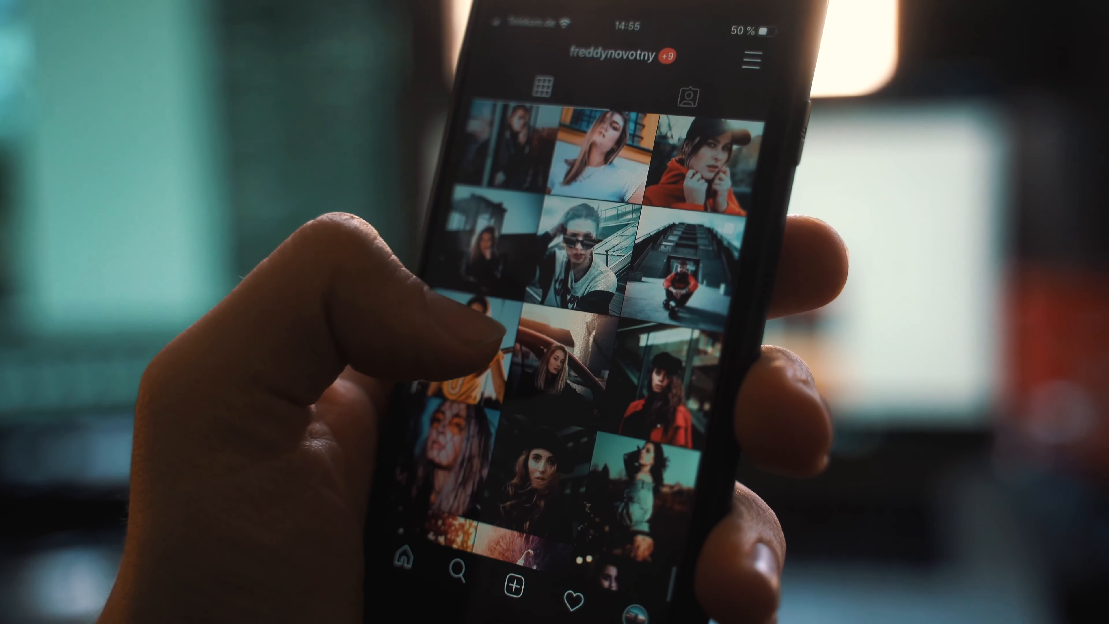